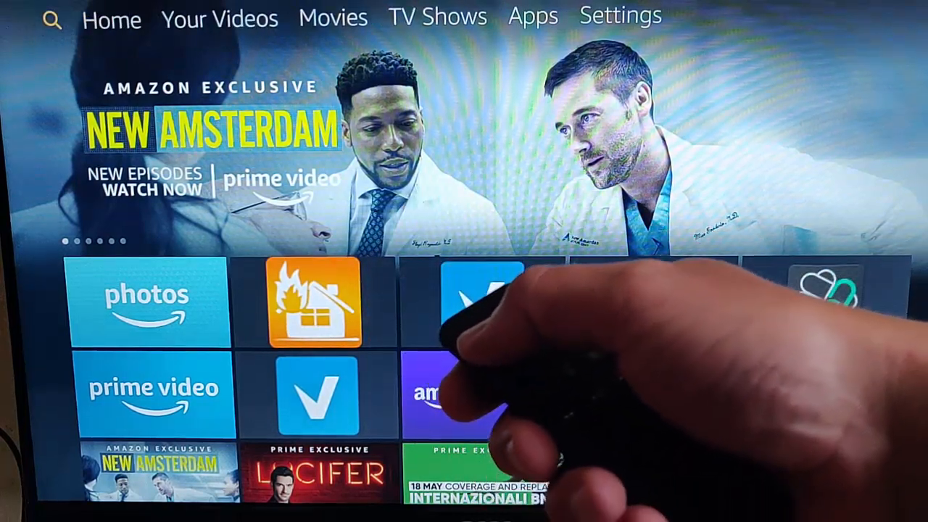
Step: Search the Fire TV home menu for 'Google' and pick the Google suggestion
{"action": "left_click", "coordinate": [52, 19]}
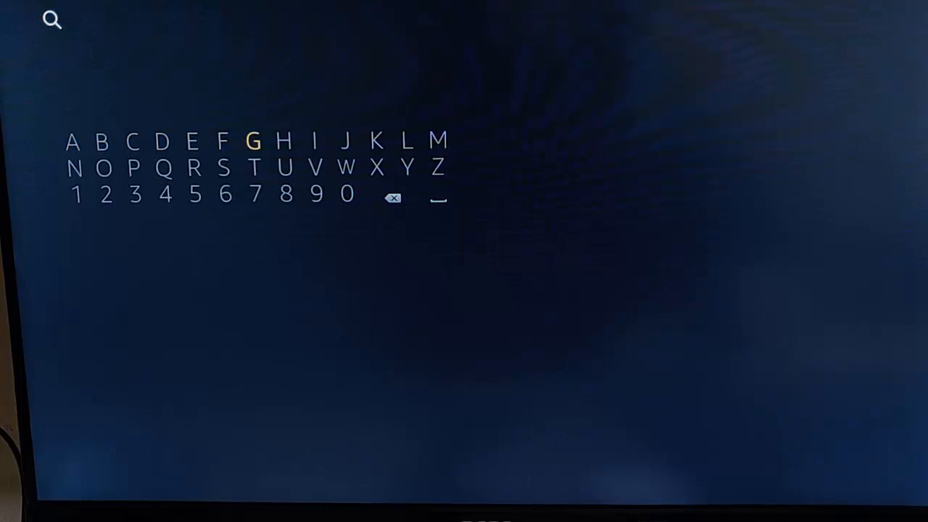
{"action": "left_click", "coordinate": [253, 141]}
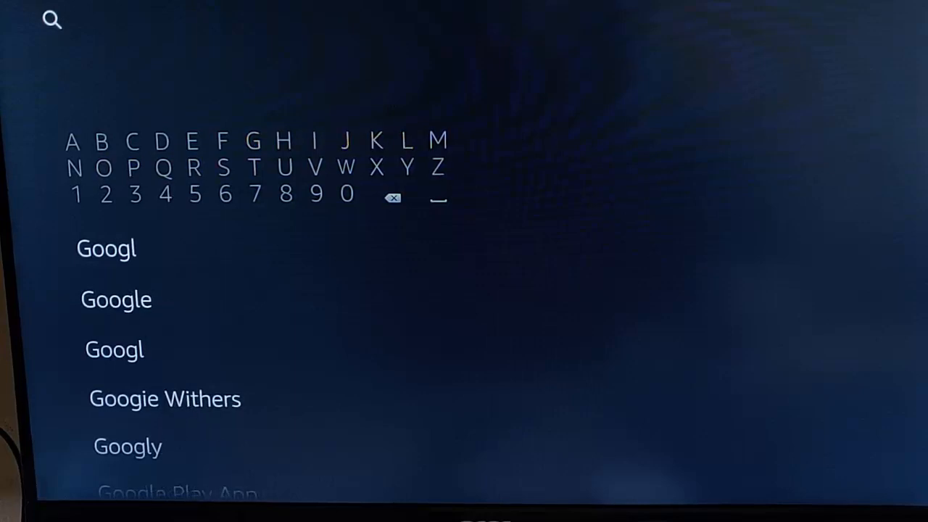
{"action": "left_click", "coordinate": [193, 141]}
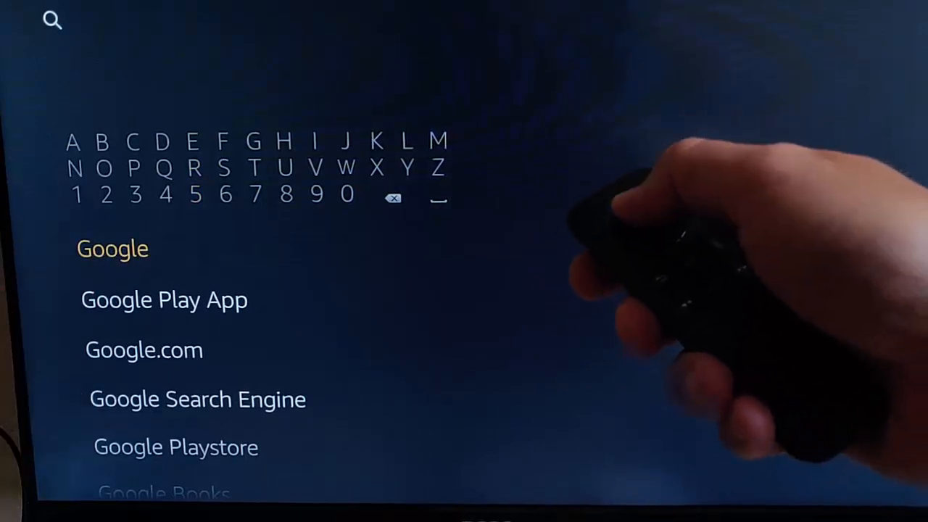
{"action": "left_click", "coordinate": [112, 248]}
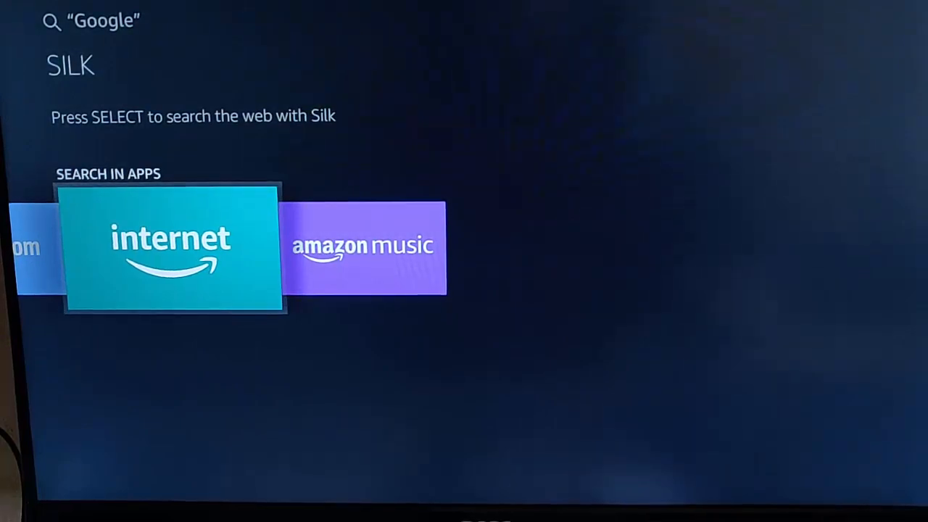
Step: Download Amazon Silk - Web Browser from its app details page
{"action": "left_click", "coordinate": [170, 249]}
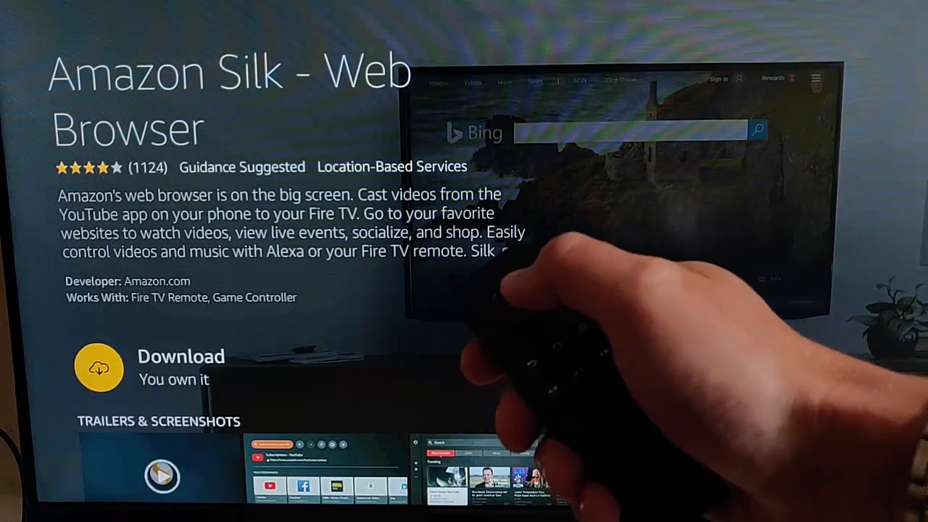
{"action": "left_click", "coordinate": [98, 368]}
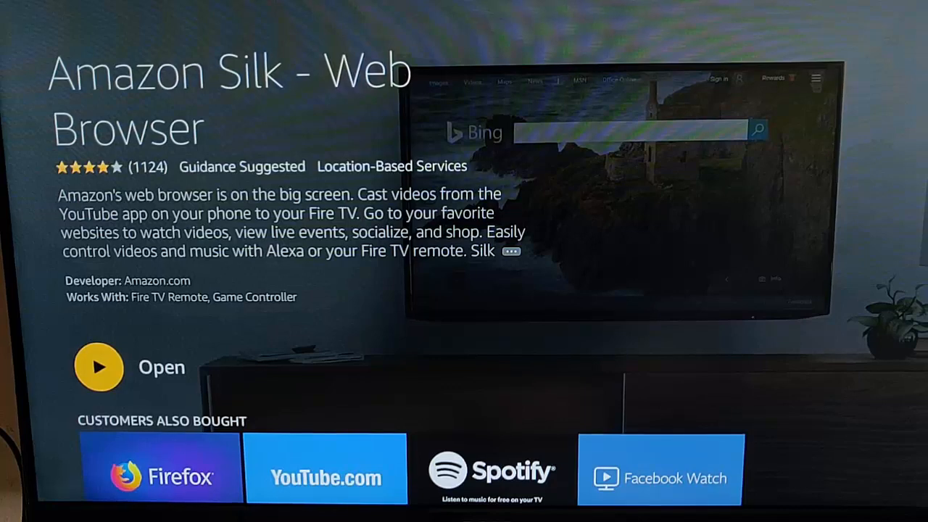
Step: Launch Silk, accept its terms and dismiss the remote tip
{"action": "left_click", "coordinate": [98, 366]}
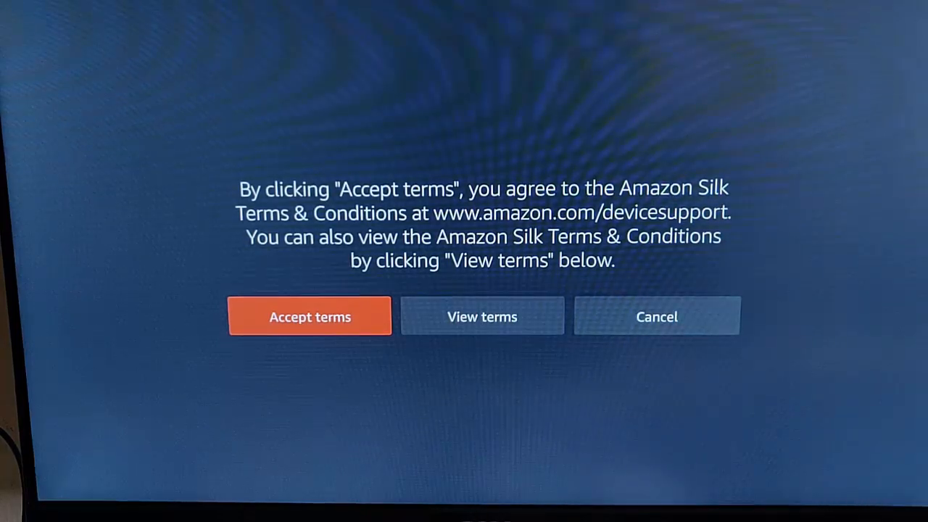
{"action": "left_click", "coordinate": [309, 316]}
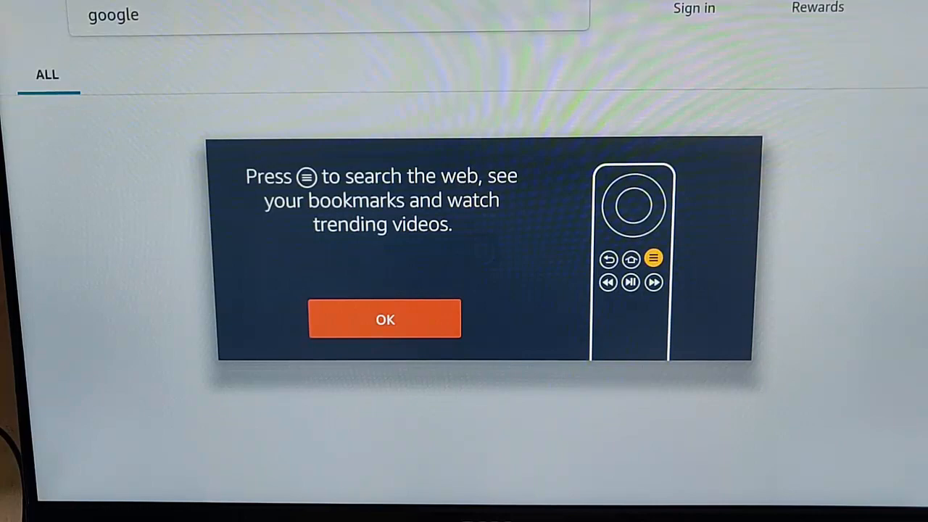
{"action": "left_click", "coordinate": [384, 319]}
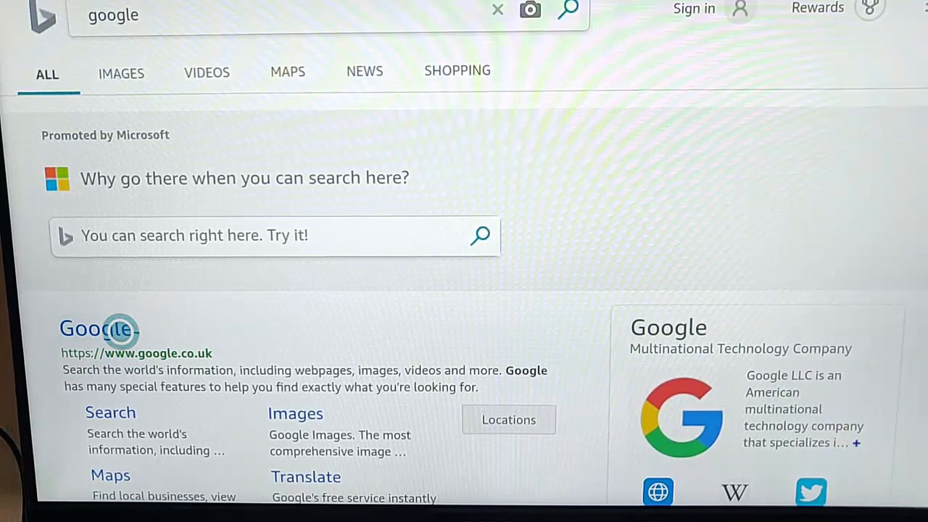
Step: Go to Google from the results and search for 'speed test'
{"action": "left_click", "coordinate": [98, 328]}
{"action": "type", "text": "sspeed te"}
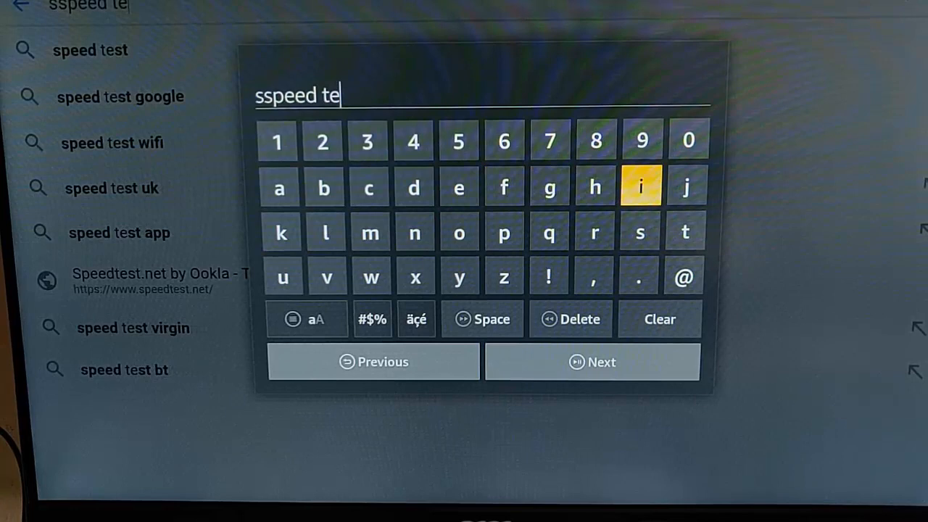
{"action": "left_click", "coordinate": [683, 232]}
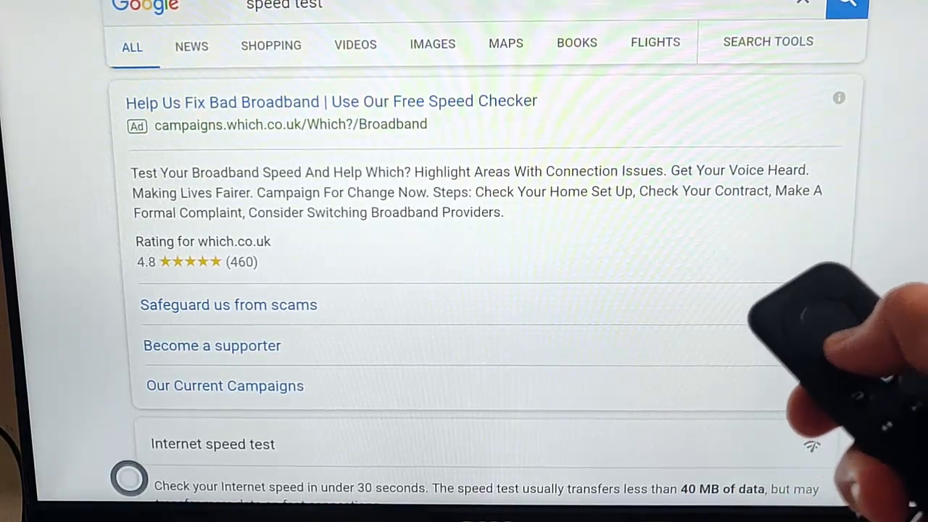
Step: Scroll to the Internet speed test card and run the speed test
{"action": "scroll", "scroll_direction": "down", "scroll_amount": 3}
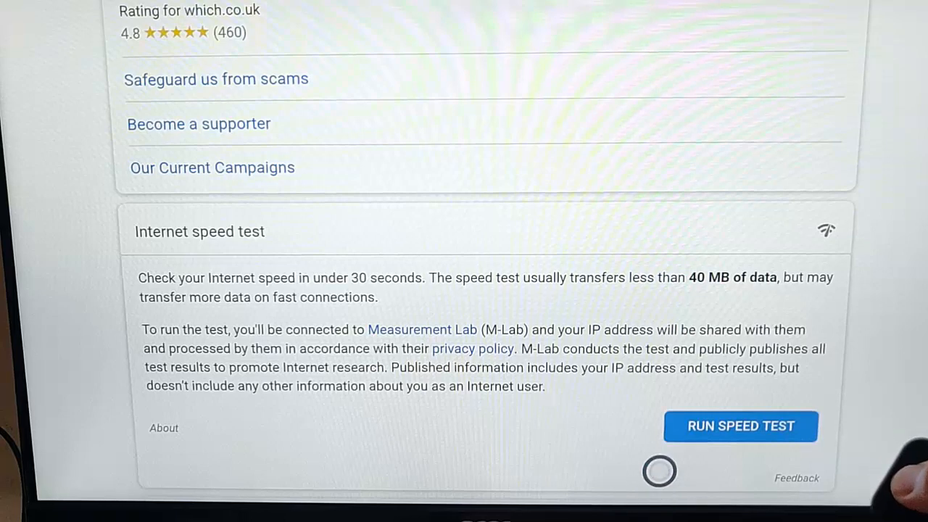
{"action": "left_click", "coordinate": [740, 426]}
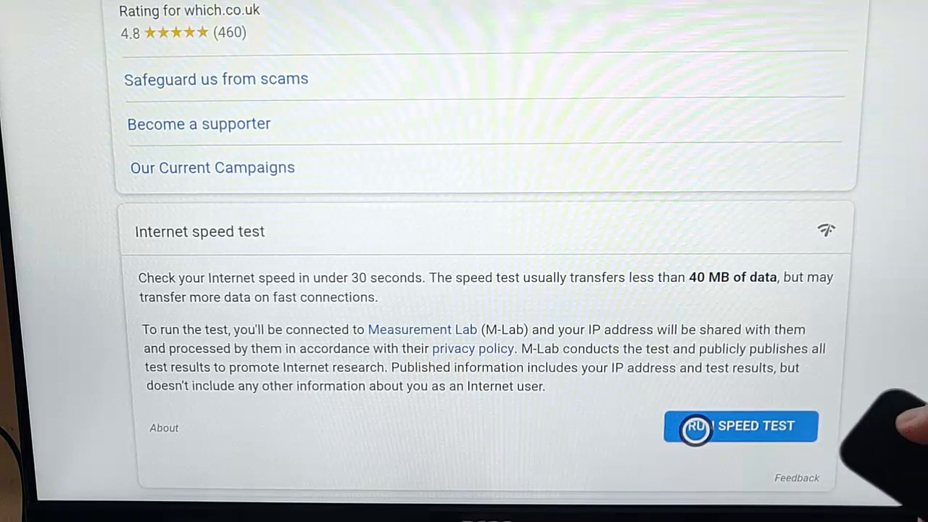
{"action": "left_click", "coordinate": [739, 426]}
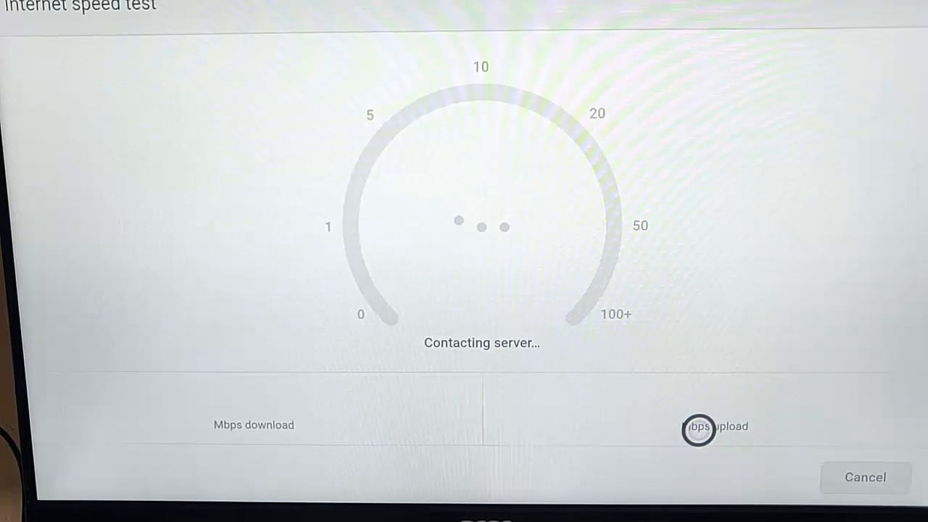